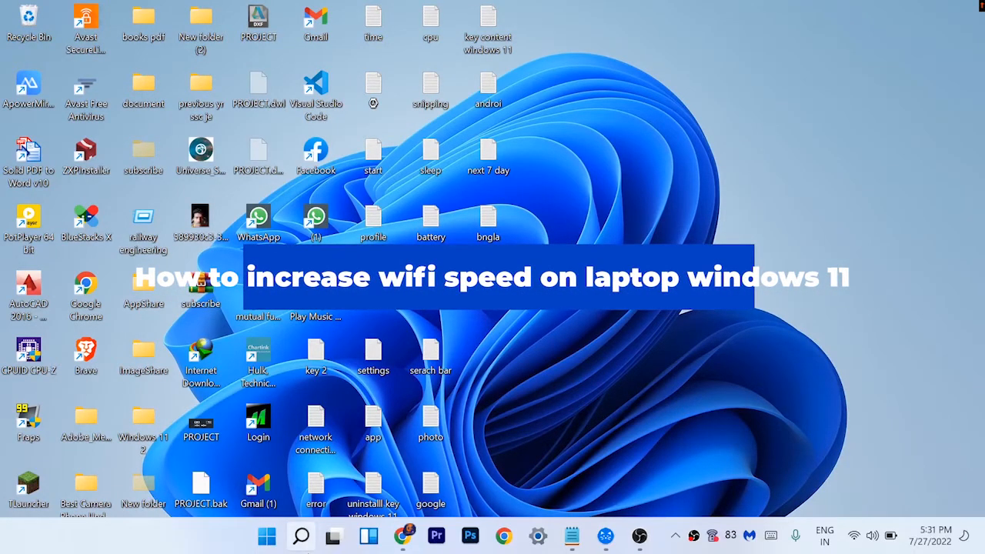
# - Search the Start menu for 'settings' so the Settings app shows as best match
pyautogui.click(300, 536)
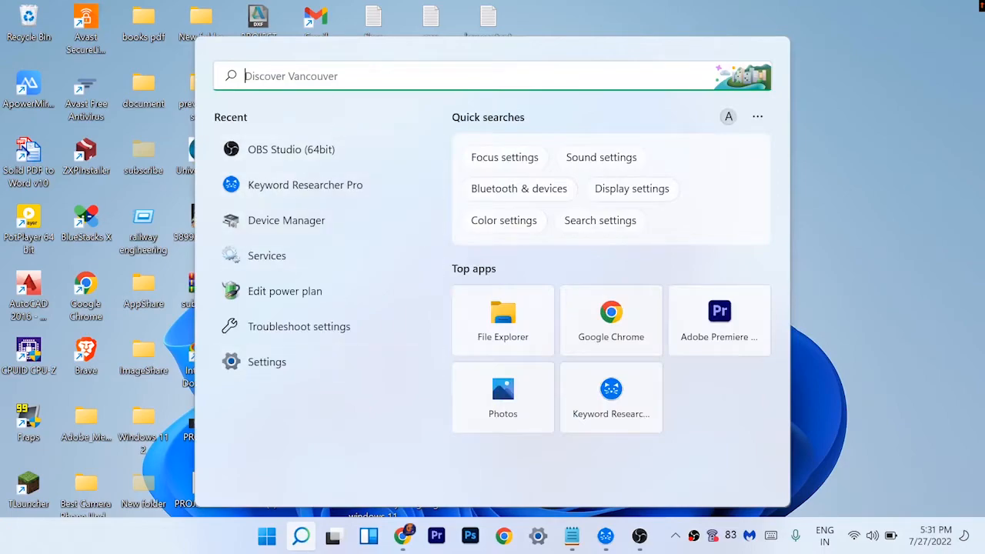
pyautogui.write('settings')
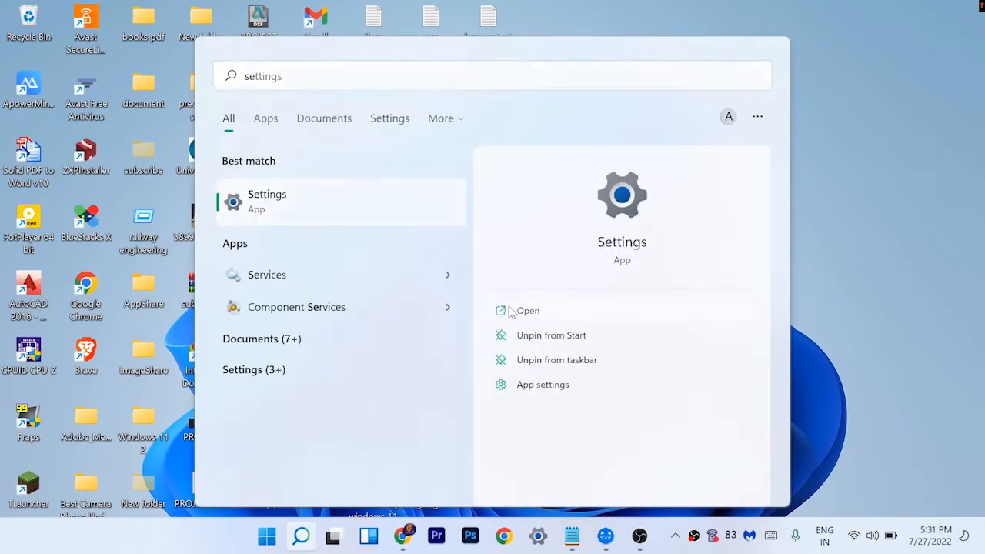
# - Switch Metered connection off for the POCO X3 Pro Wi-Fi network in Network & internet, then close Settings
pyautogui.click(528, 311)
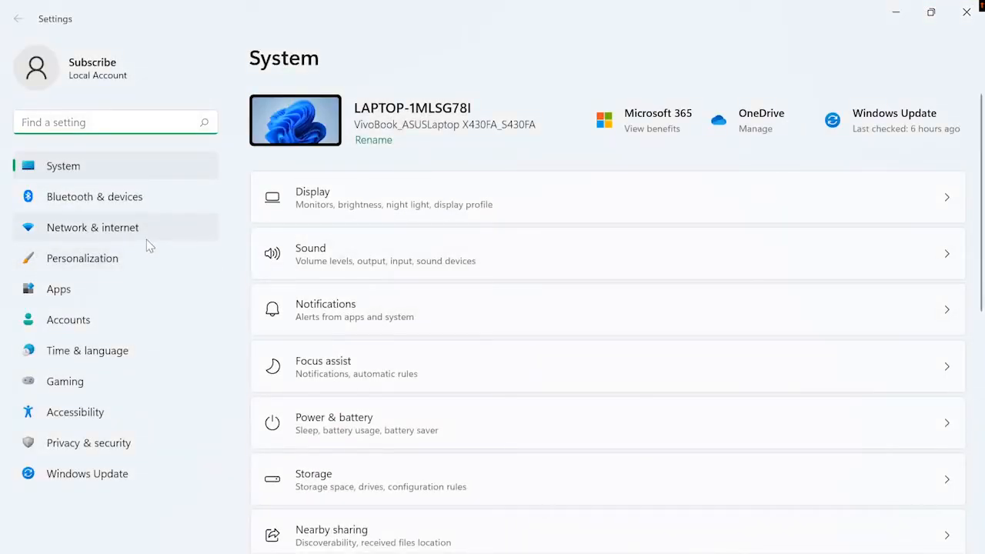
pyautogui.moveTo(157, 329)
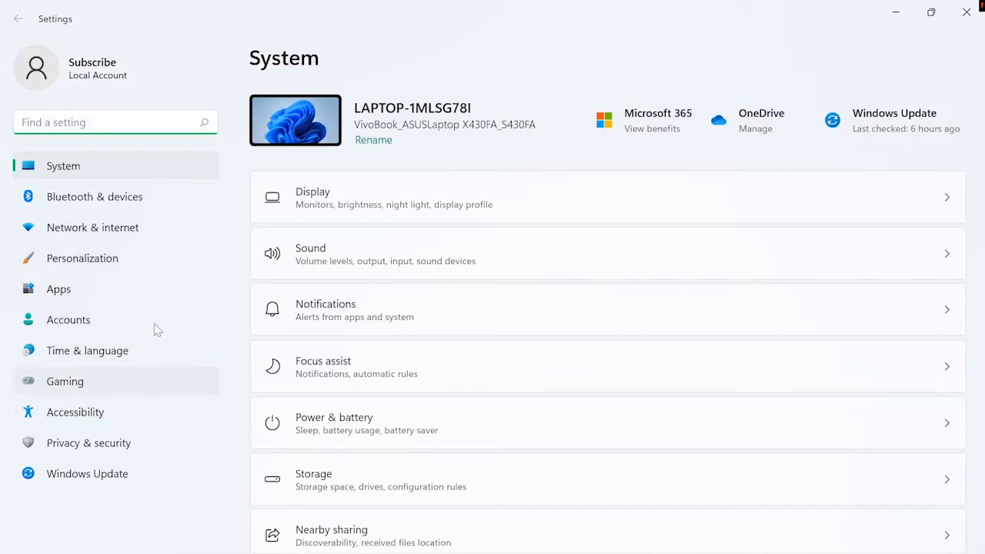
pyautogui.click(92, 228)
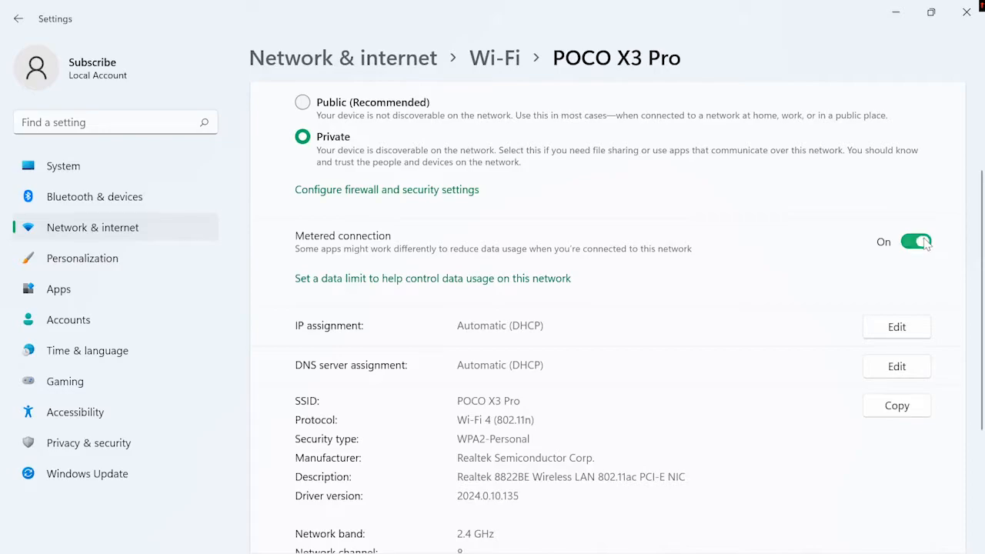
pyautogui.click(916, 241)
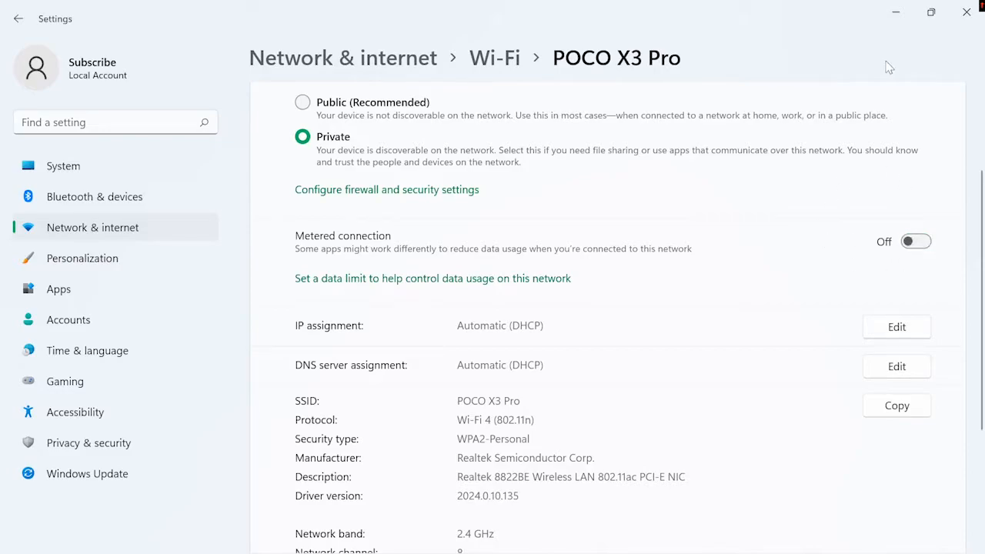
pyautogui.moveTo(967, 12)
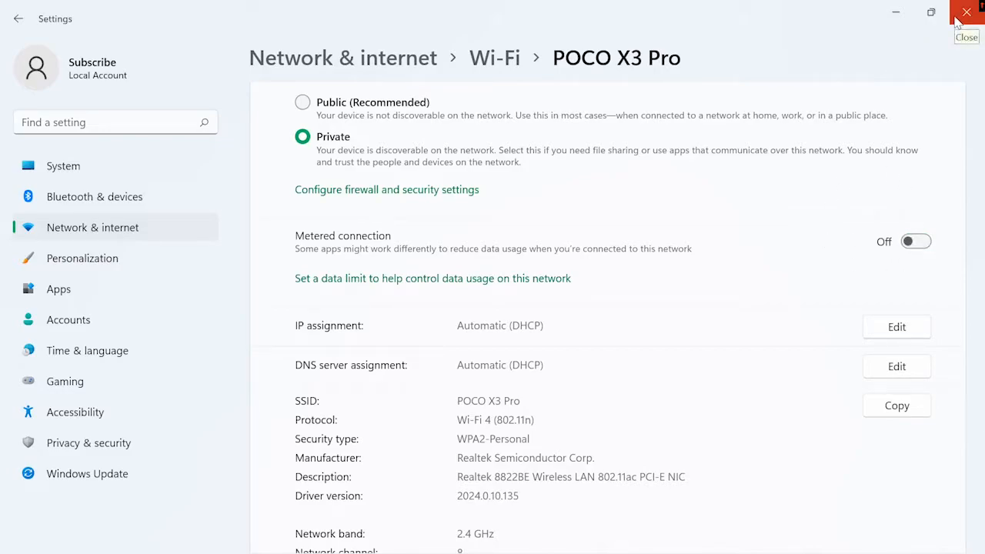
pyautogui.click(967, 12)
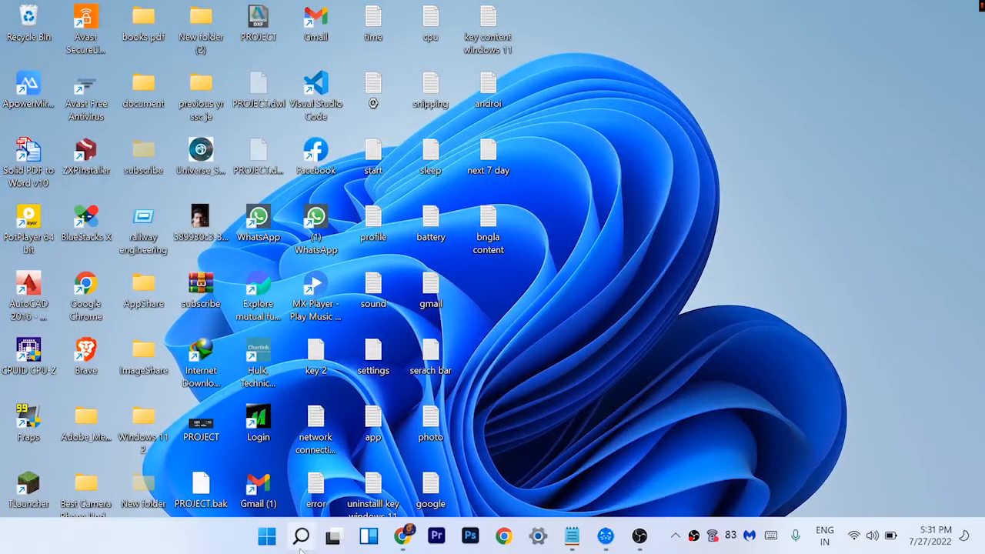
# - Reach the Edit Plan Settings page for the ASUS Recommended power plan from Start
pyautogui.click(301, 536)
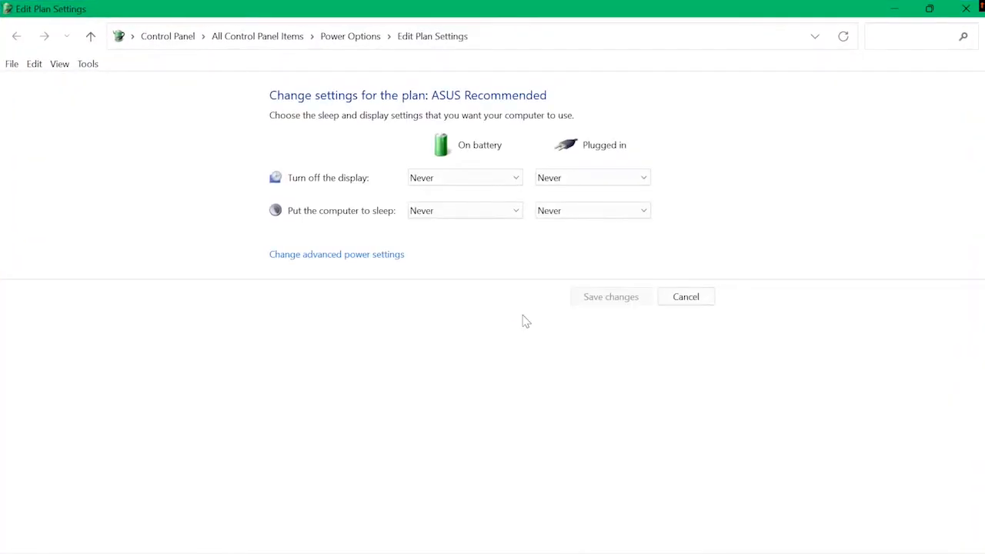
pyautogui.moveTo(345, 267)
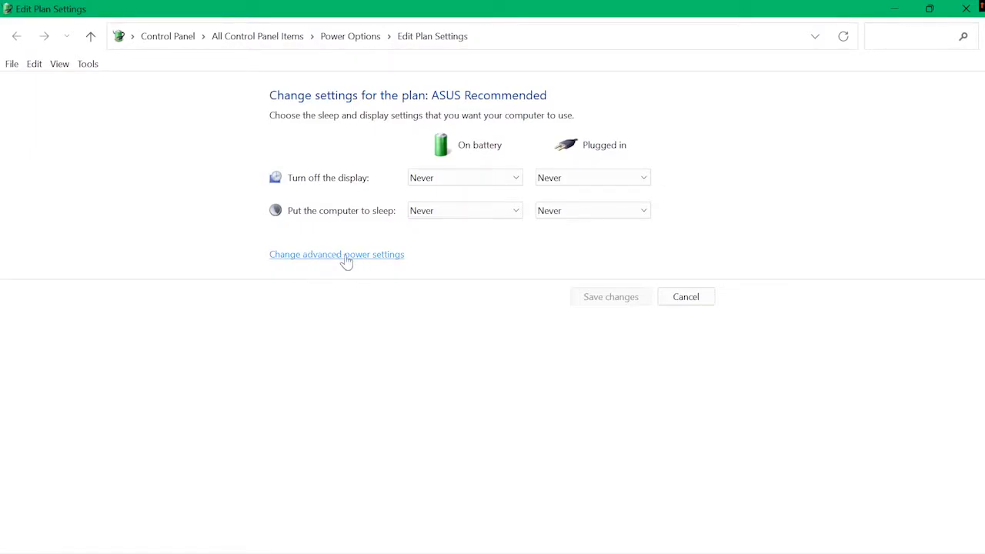
# - Bring up Change advanced power settings and expand Wireless Adapter Settings
pyautogui.click(336, 254)
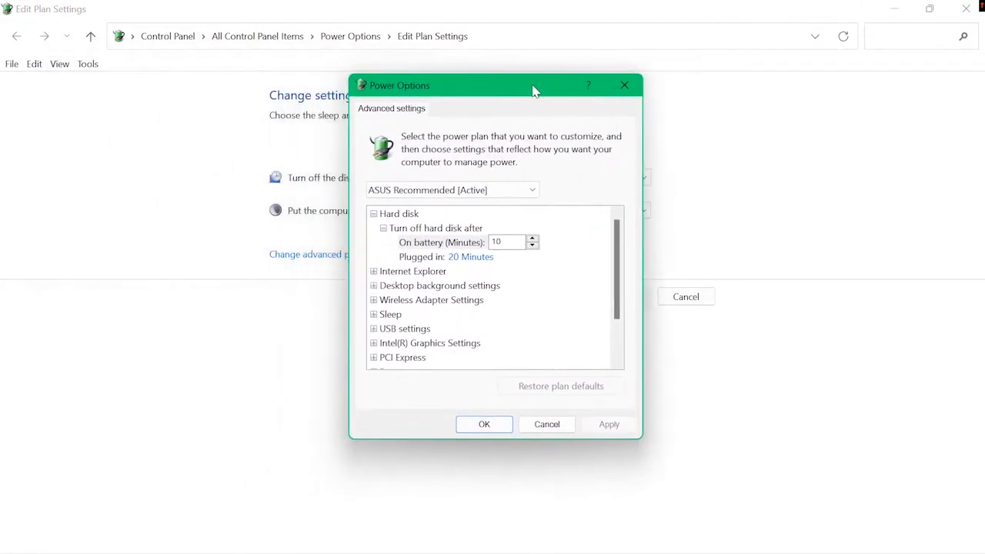
pyautogui.moveTo(612, 295)
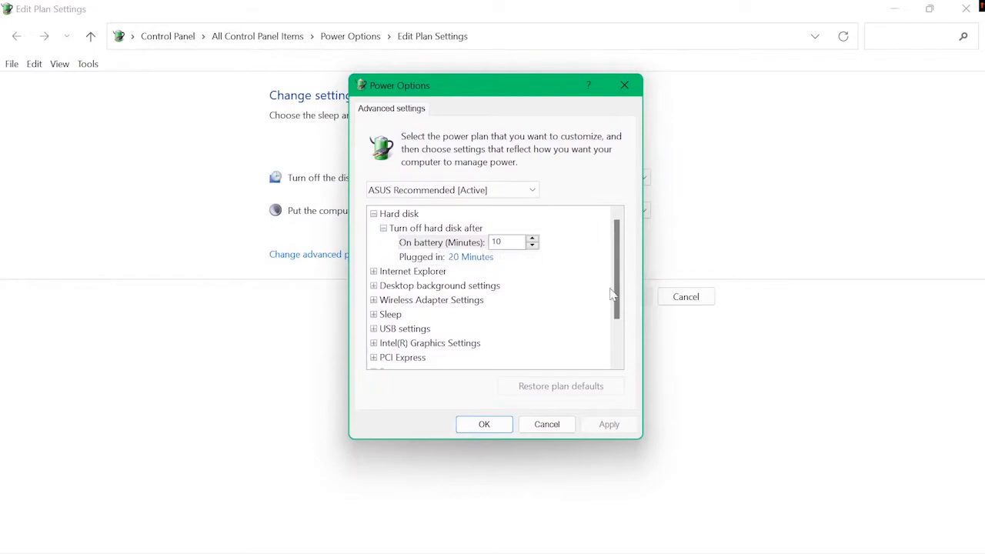
pyautogui.scroll(-3)
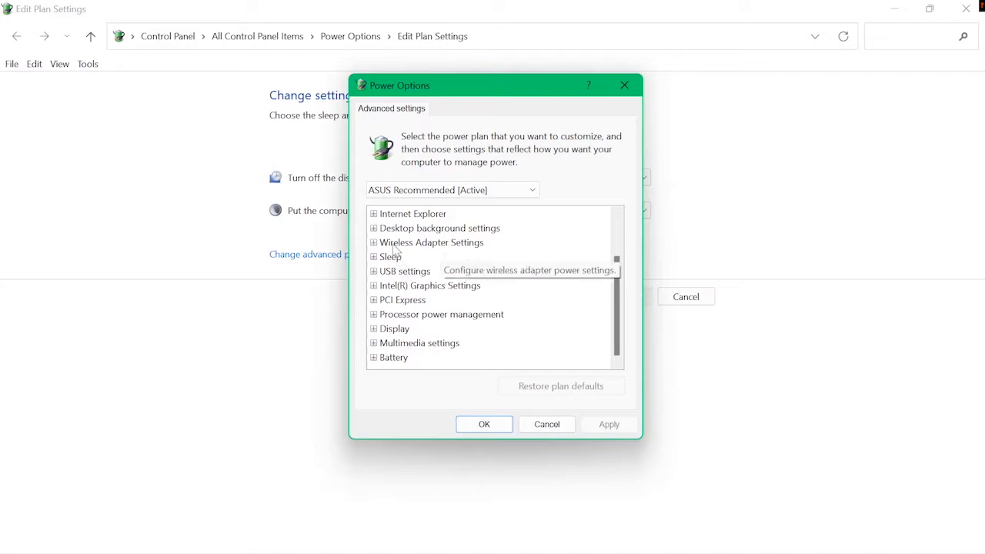
pyautogui.click(373, 244)
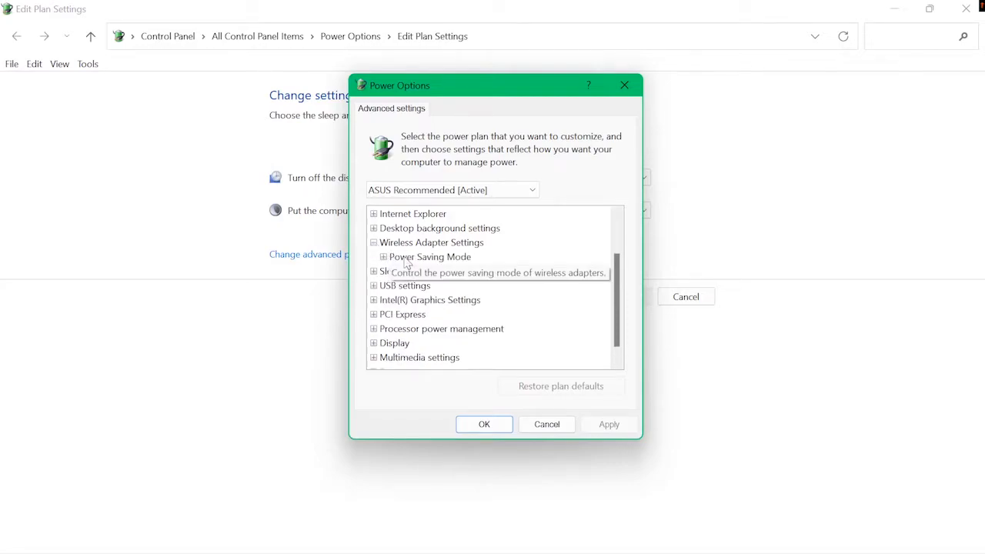
# - Set Power Saving Mode on battery to Maximum Performance and confirm plugged in reads Maximum Performance
pyautogui.click(383, 256)
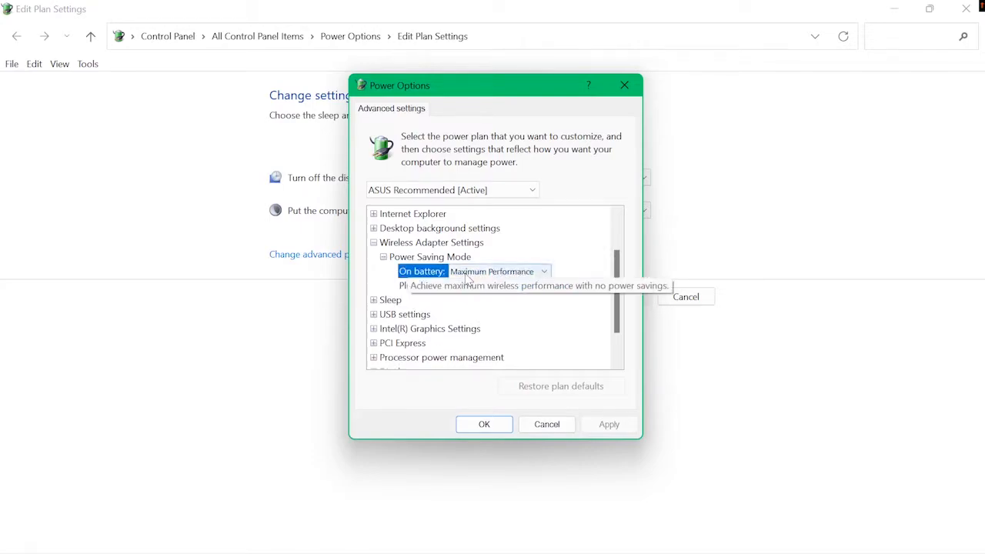
pyautogui.click(544, 271)
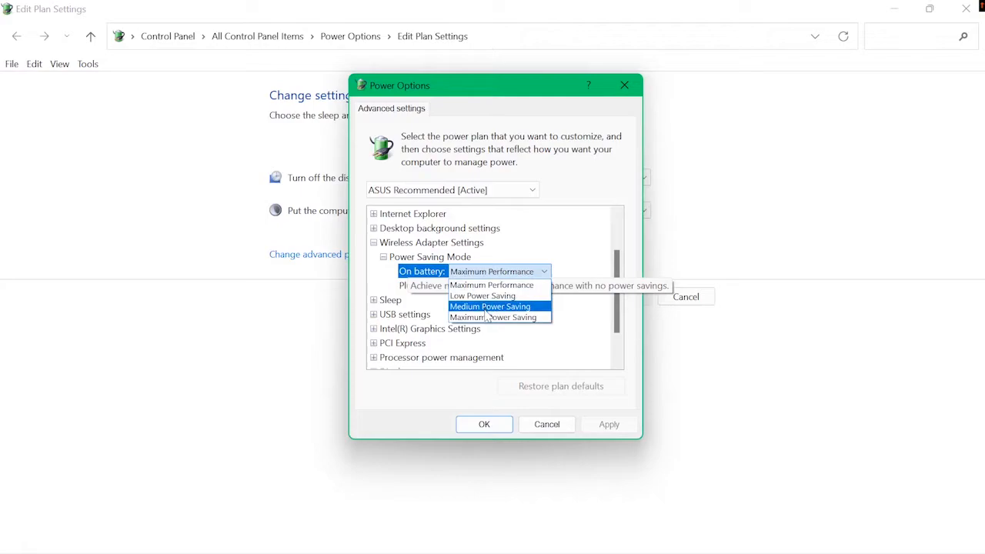
pyautogui.click(490, 307)
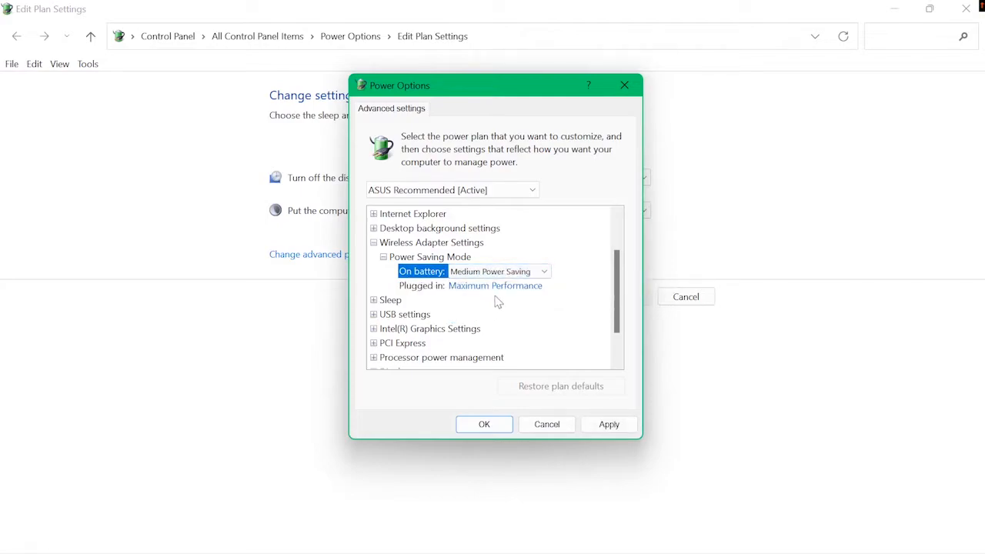
pyautogui.moveTo(489, 271)
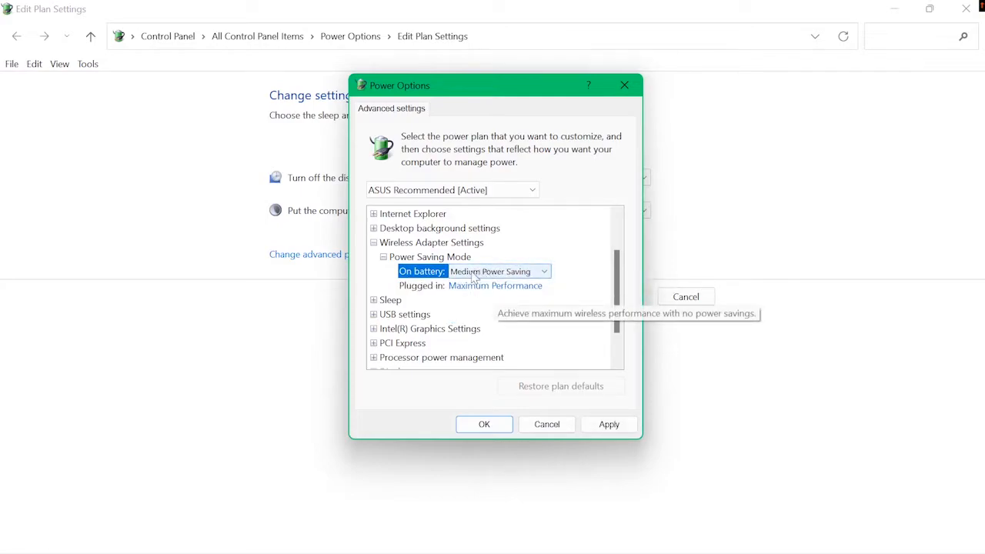
pyautogui.click(545, 271)
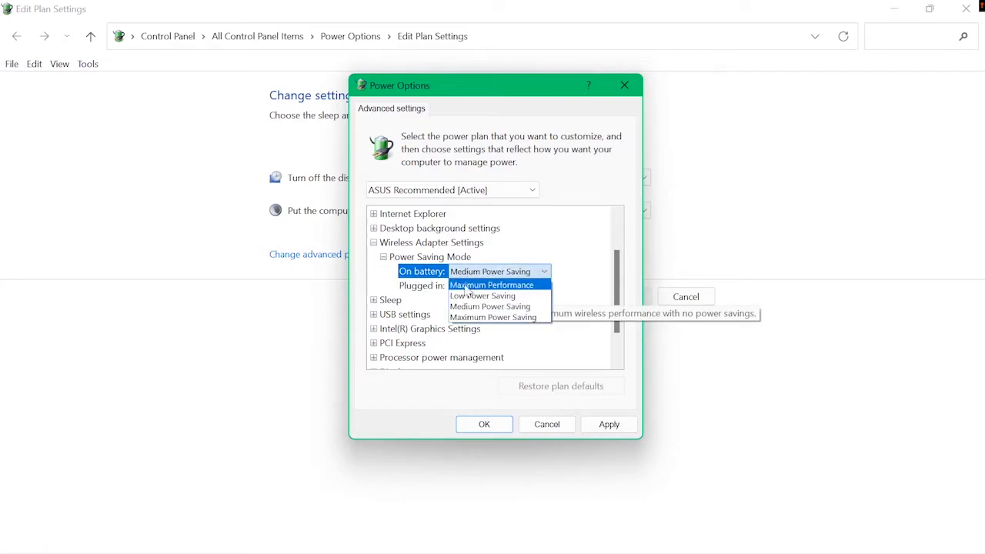
pyautogui.moveTo(492, 284)
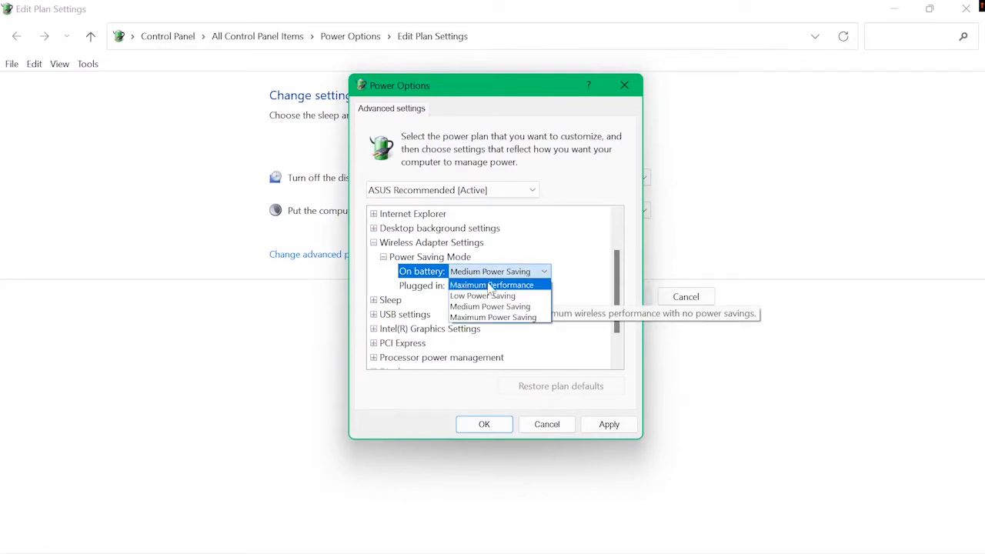
pyautogui.click(492, 283)
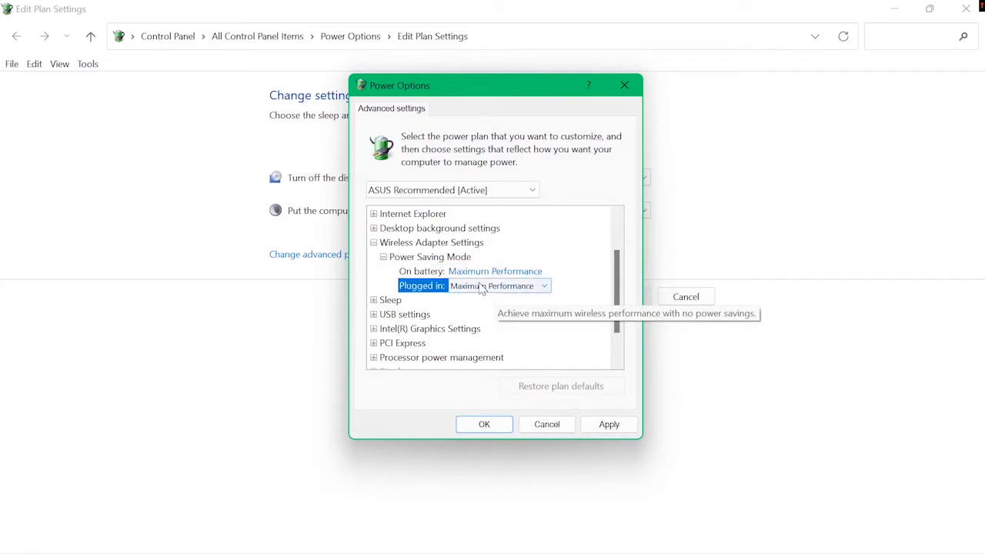
pyautogui.click(545, 285)
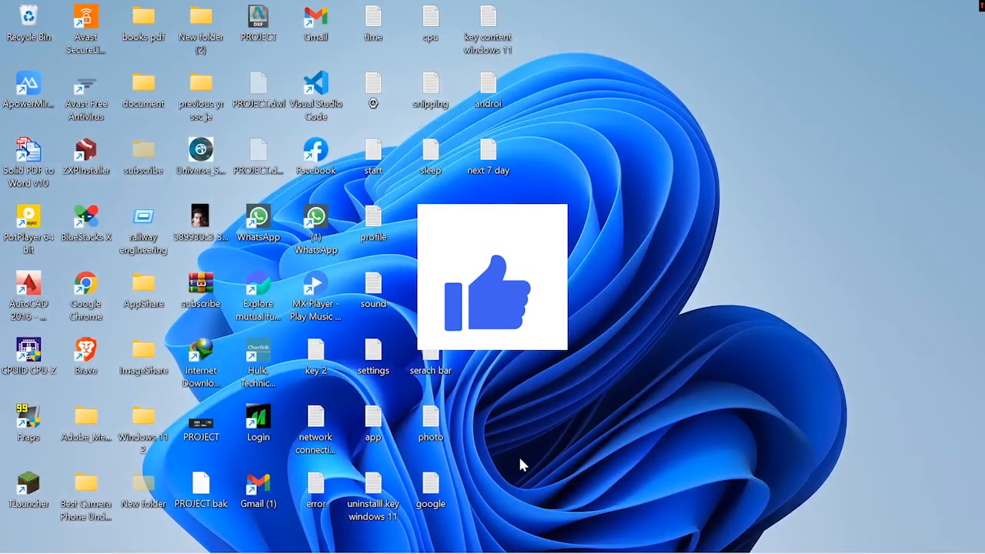
# - Show OBS Studio from its tray icon and request Stop Recording, raising the confirmation prompt
pyautogui.rightClick(523, 465)
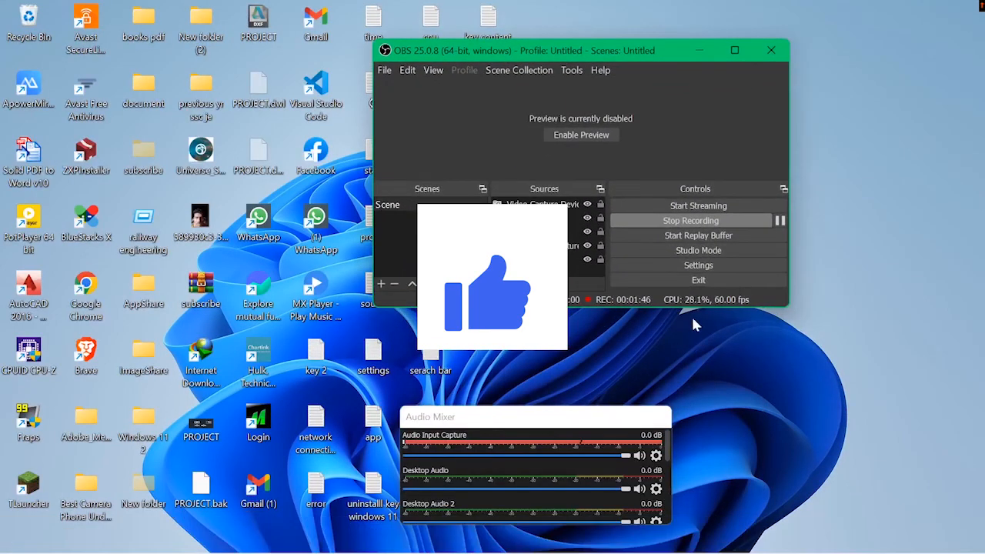
pyautogui.click(689, 220)
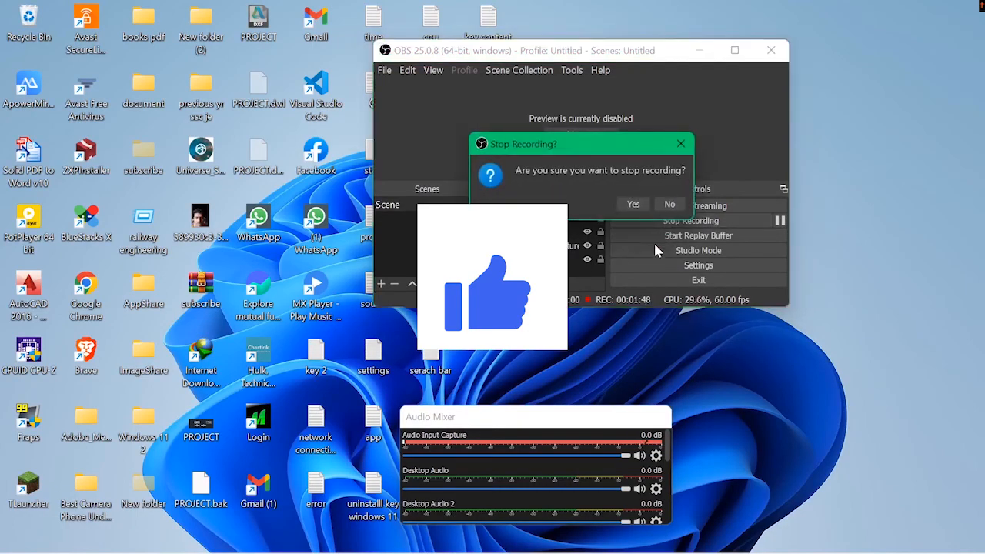